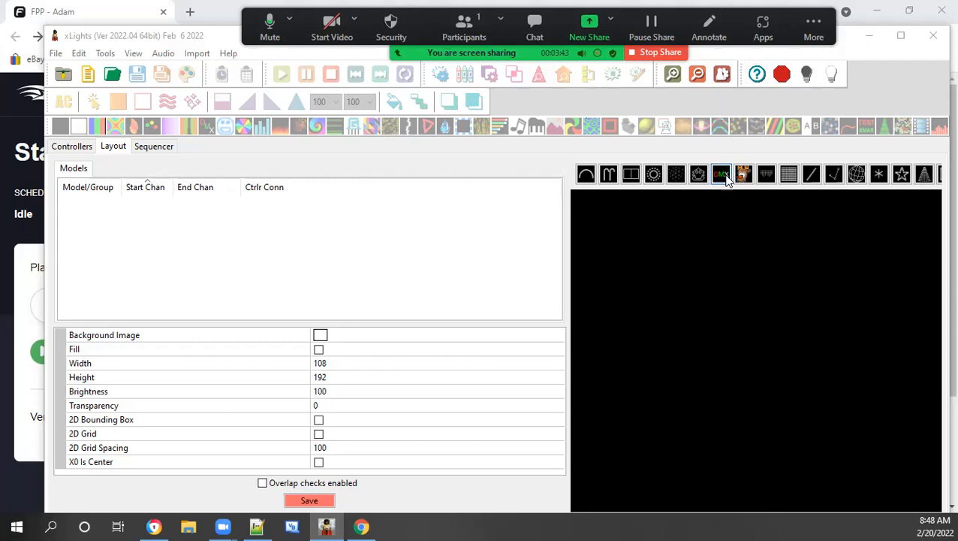
mouse_move(788, 173)
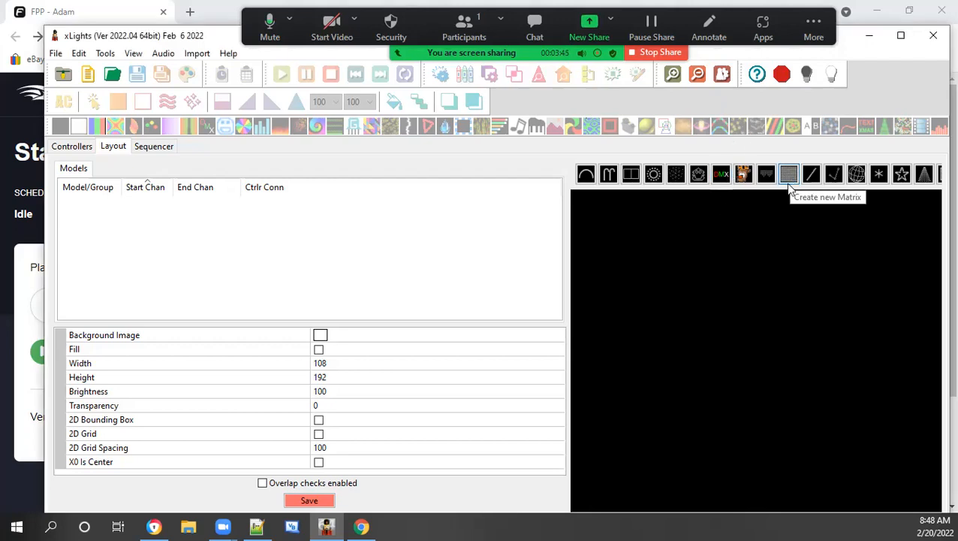
Step: Create a Matrix model in the layout with 16 strings of 50 nodes (channels 1–2400)
left_click(788, 174)
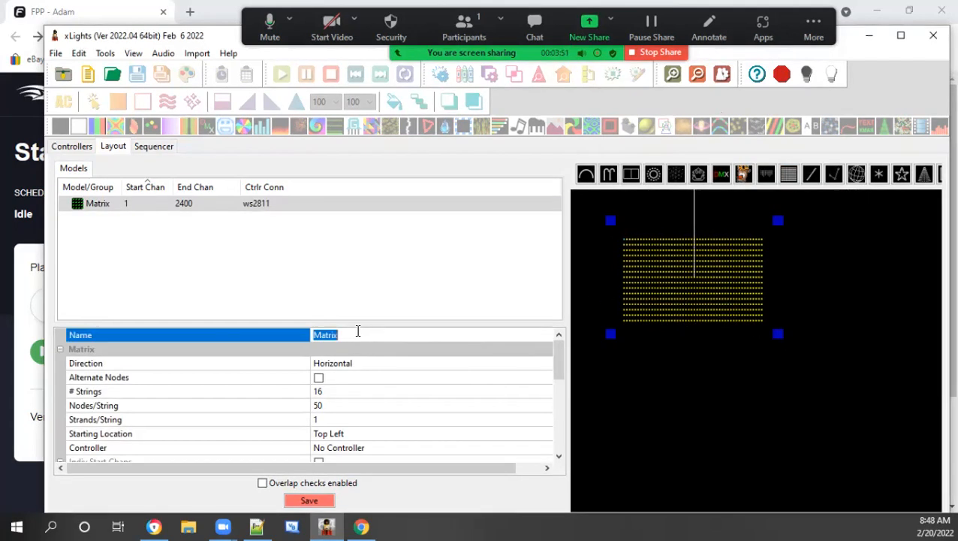
Step: Enter 'Projector' as the new matrix model's name
type("p")
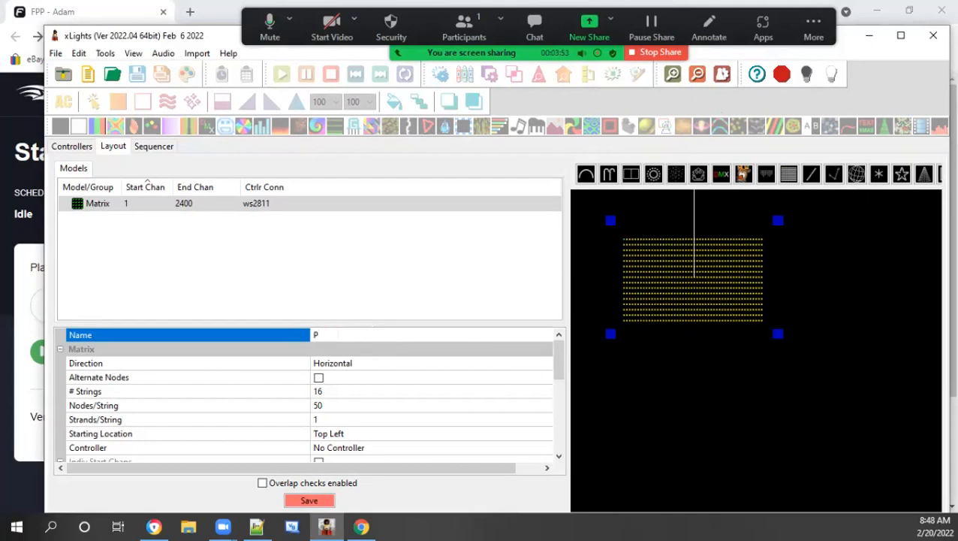
type("rojector")
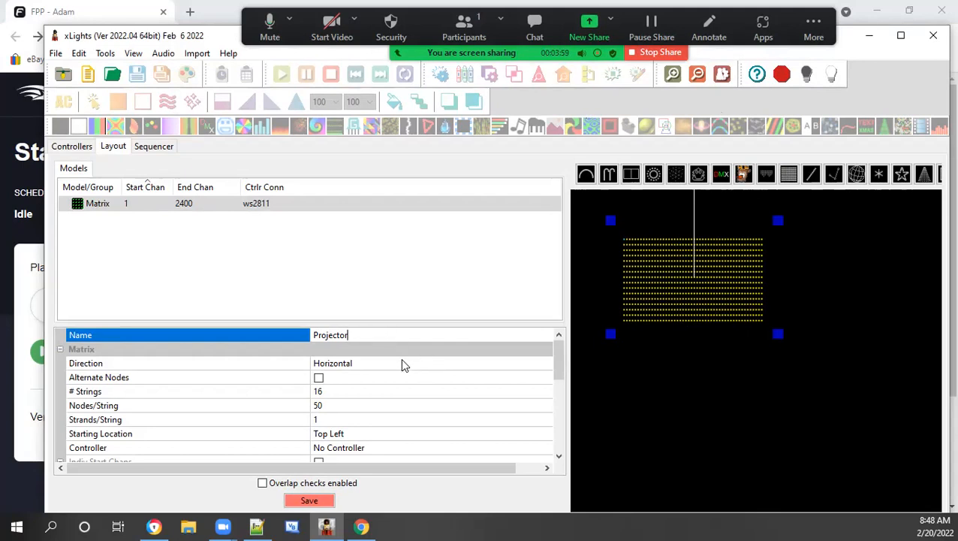
mouse_move(358, 392)
type("1")
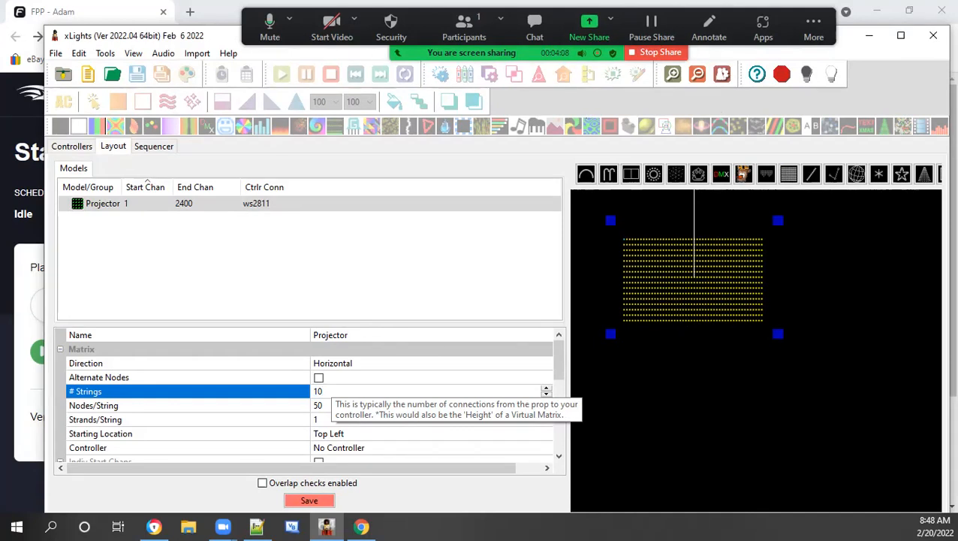
Step: Set # Strings to 108 and Nodes/String to 192 (channels 1–62208), then save the layout
type("0")
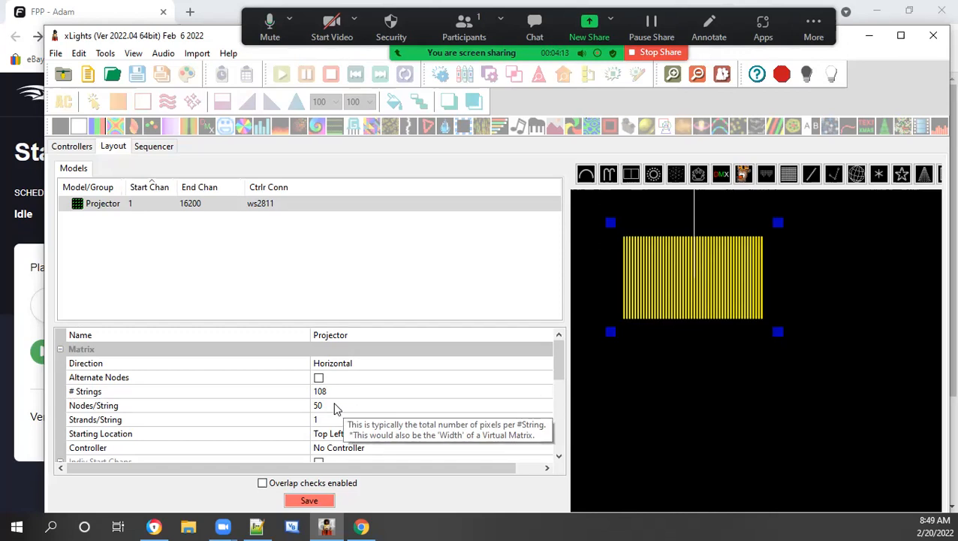
left_click(338, 405)
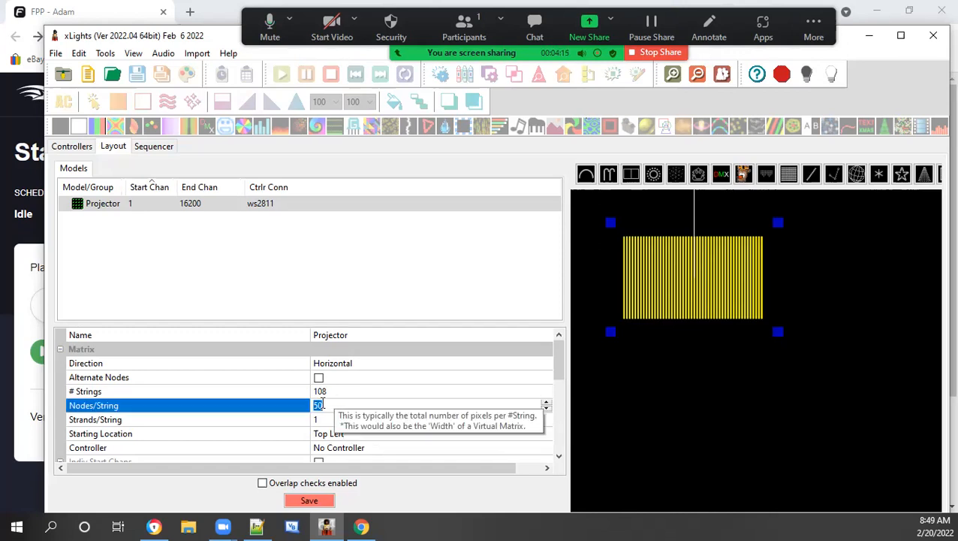
type("192")
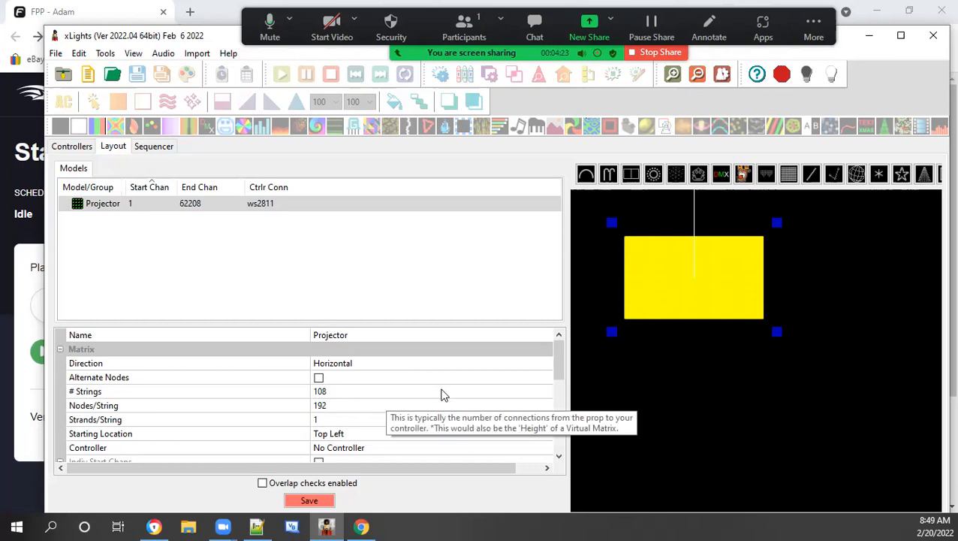
mouse_move(466, 333)
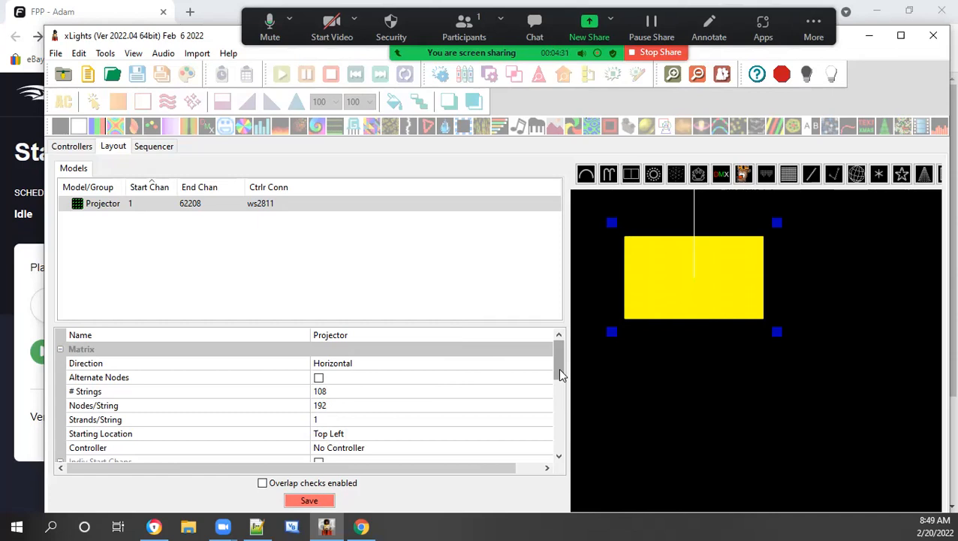
mouse_move(452, 358)
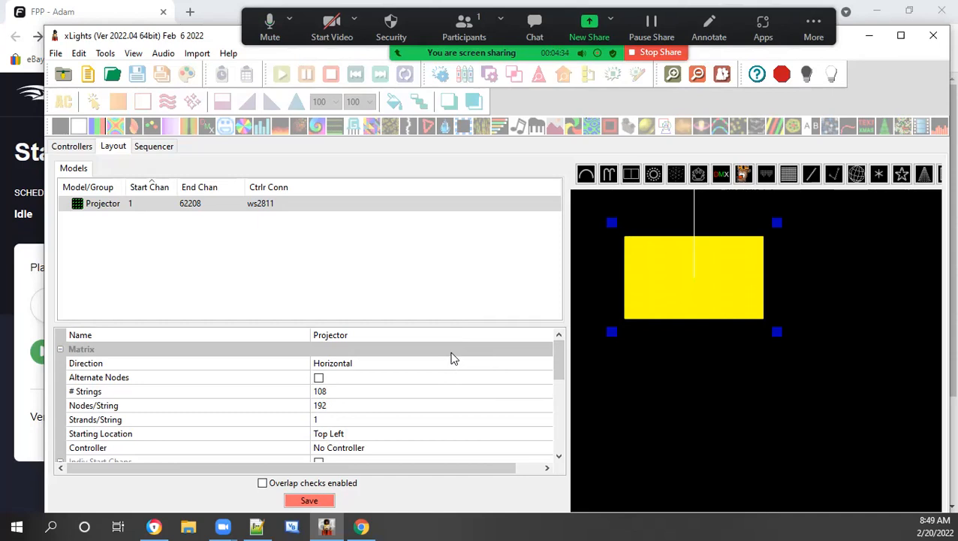
mouse_move(462, 424)
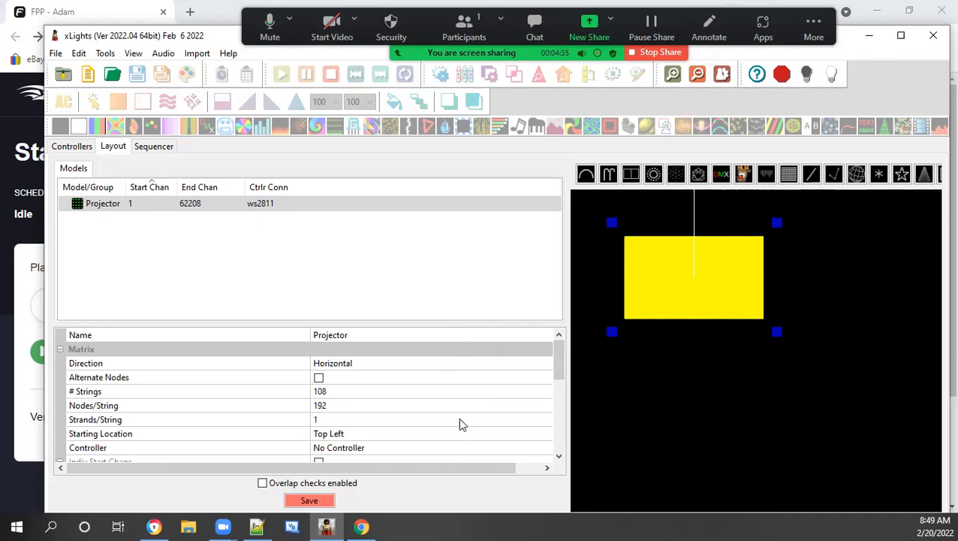
left_click(309, 500)
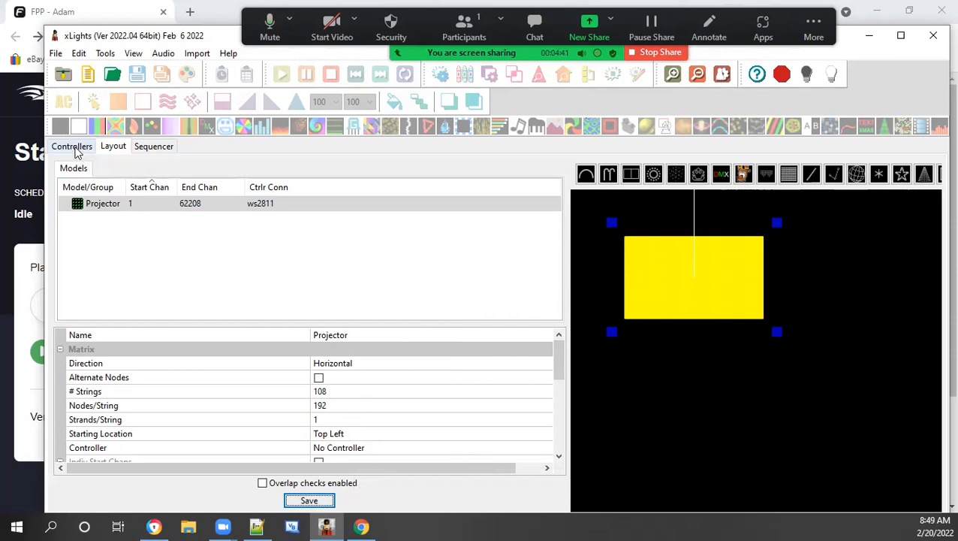
Step: Add an Ethernet E131 controller on the Controllers tab and start naming it Projector
left_click(71, 146)
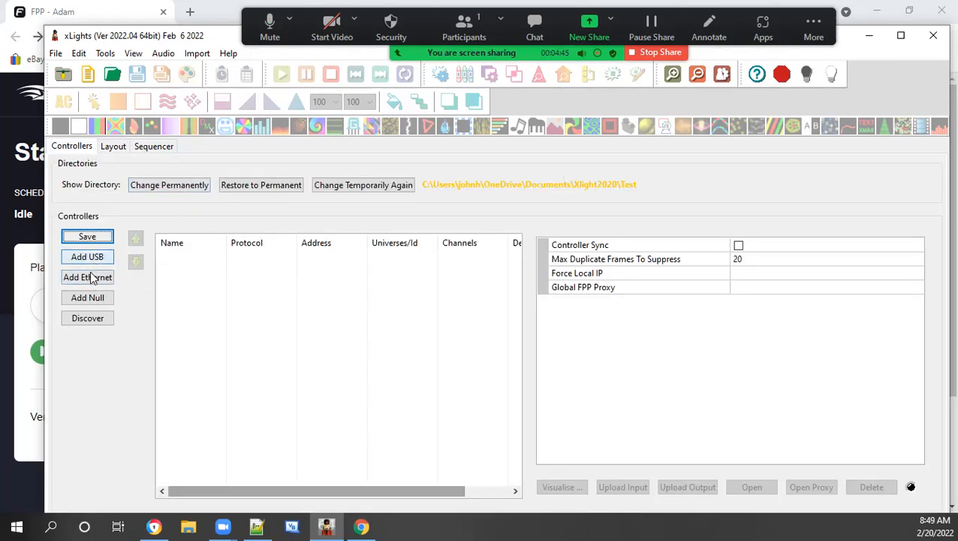
left_click(87, 277)
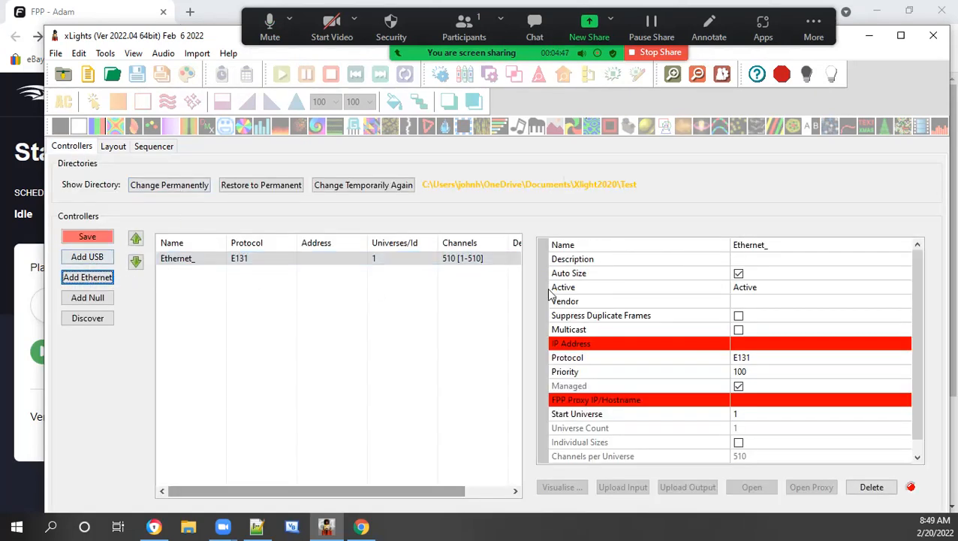
left_click(751, 244)
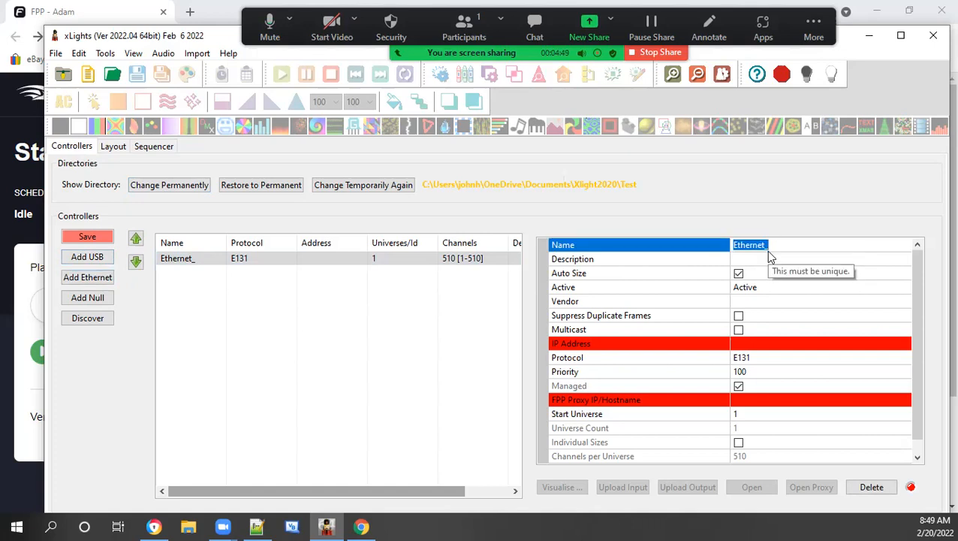
type("Projector")
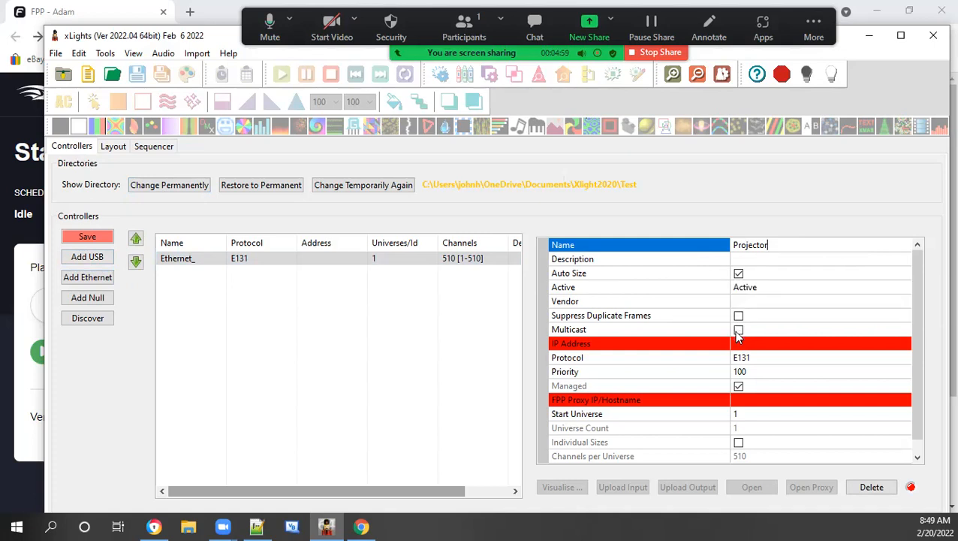
Step: Commit the Projector controller name and set its Active state to xLights Only
left_click(638, 287)
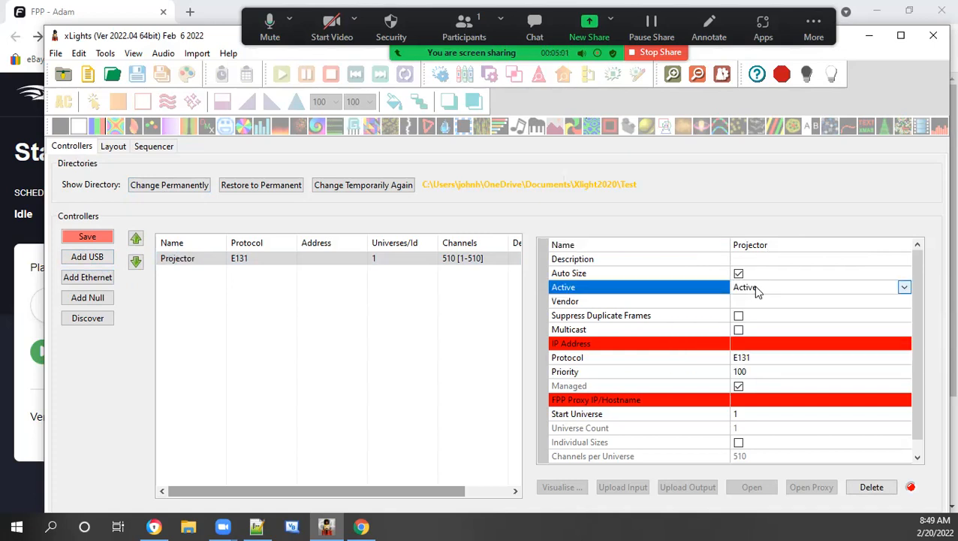
left_click(904, 287)
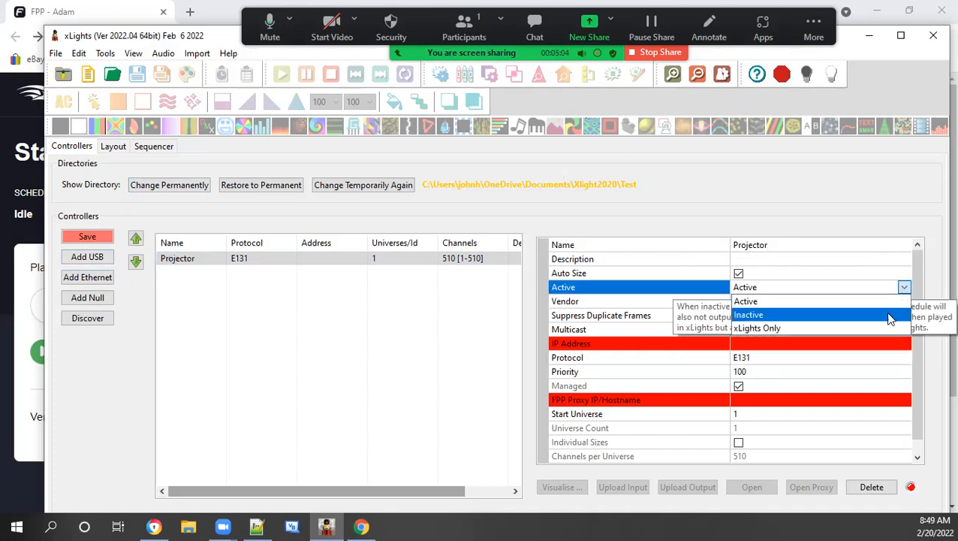
left_click(743, 287)
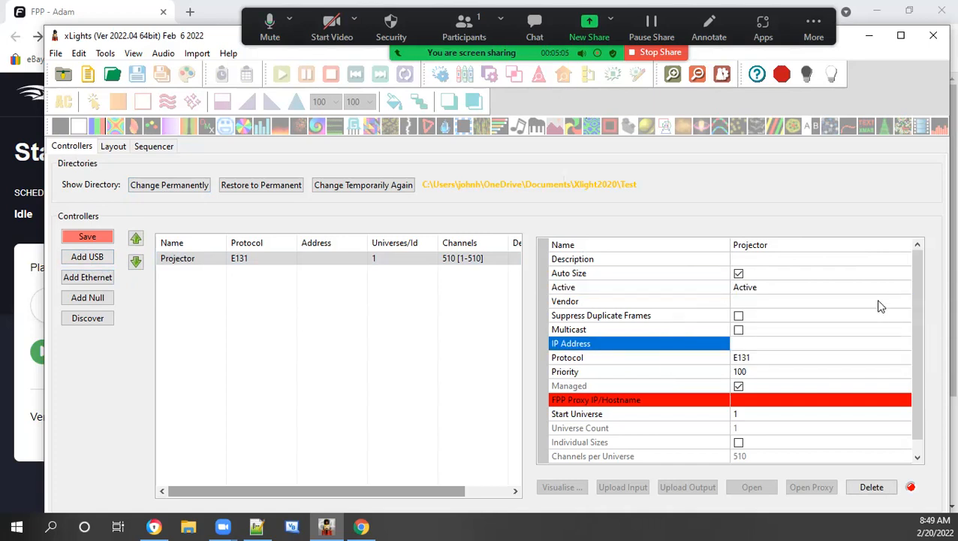
left_click(903, 287)
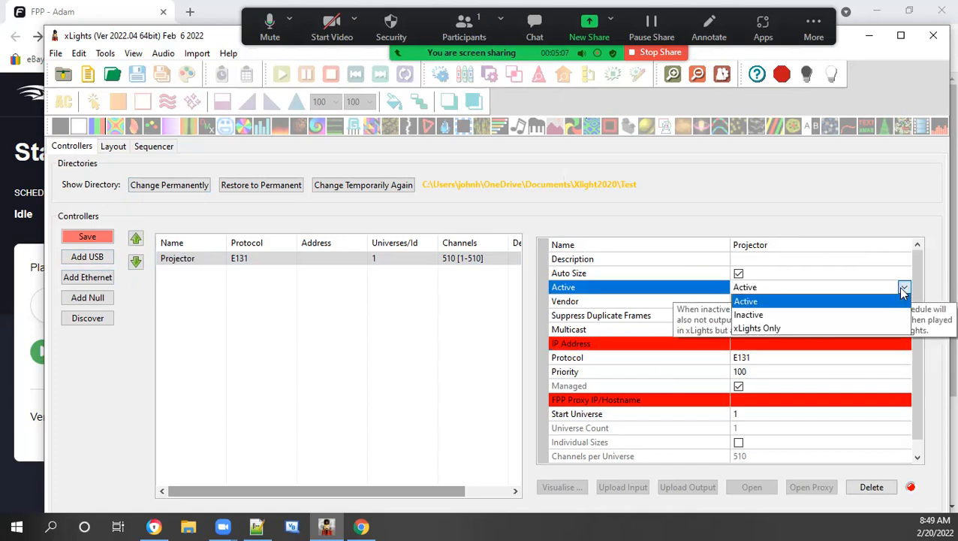
left_click(756, 327)
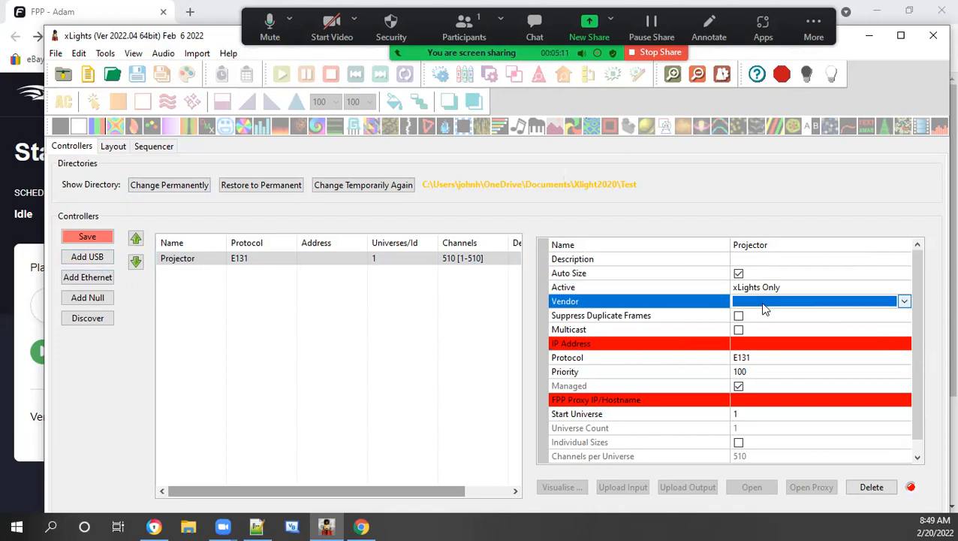
Step: Set the controller vendor to FPP and the model to Virtual Matrix
left_click(903, 301)
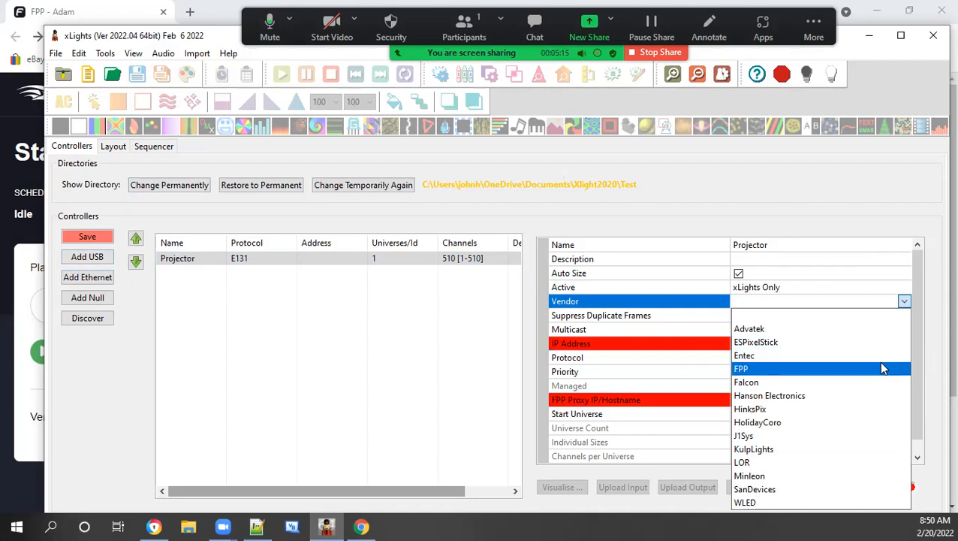
left_click(741, 368)
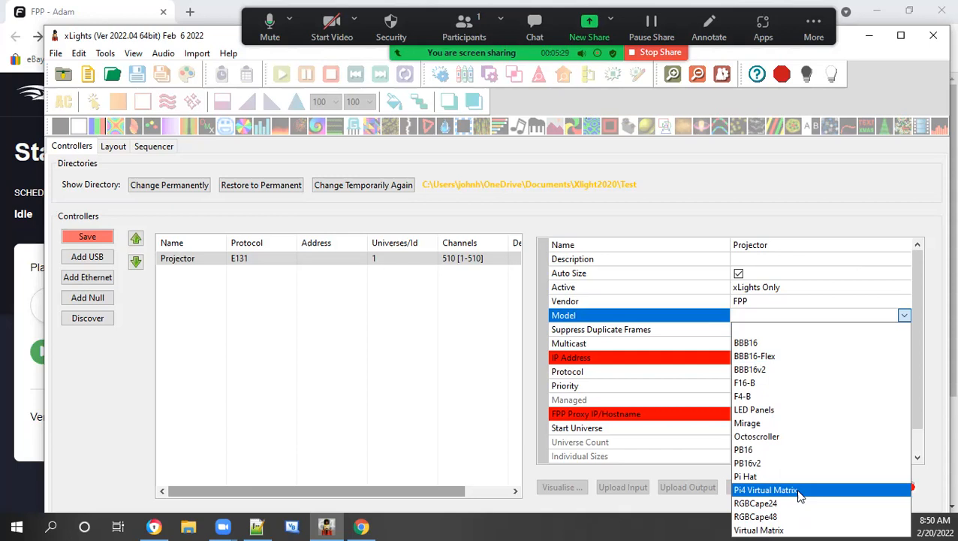
left_click(758, 529)
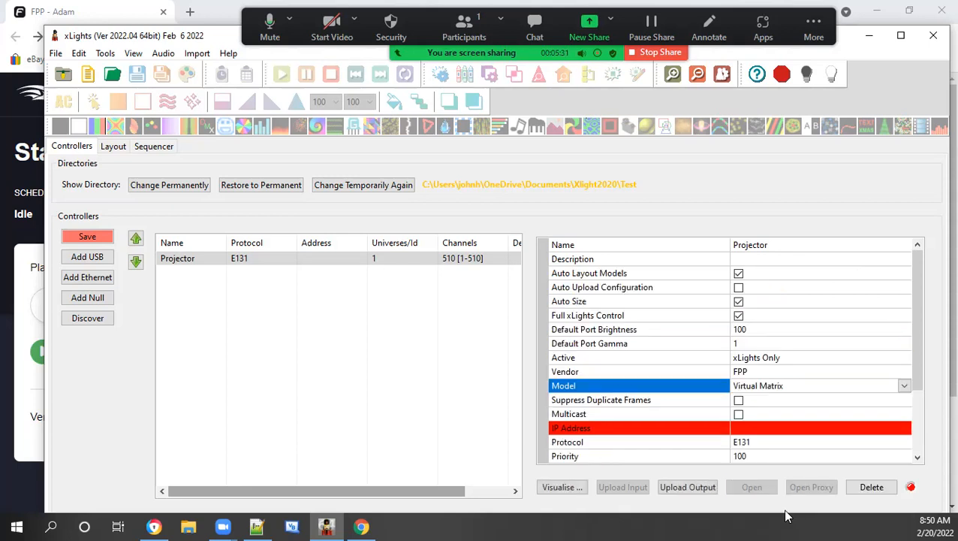
mouse_move(612, 290)
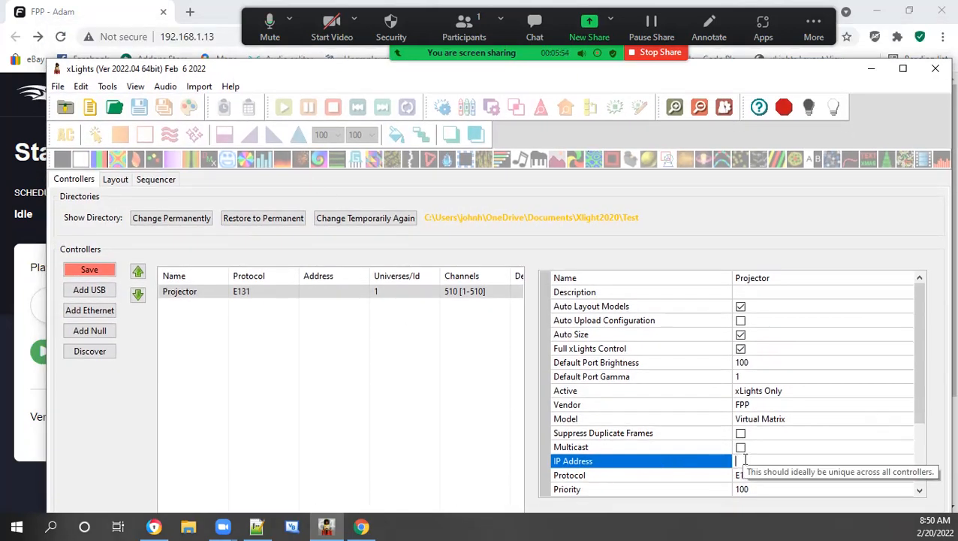
Step: Enter 192.168.1.13 as the Projector controller's IP address and commit it
type("192.168")
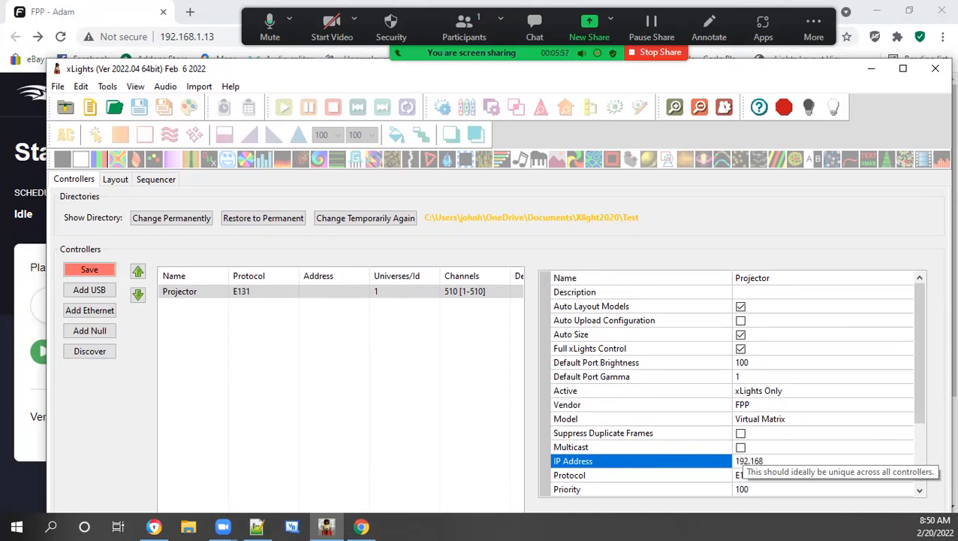
type(".1.13")
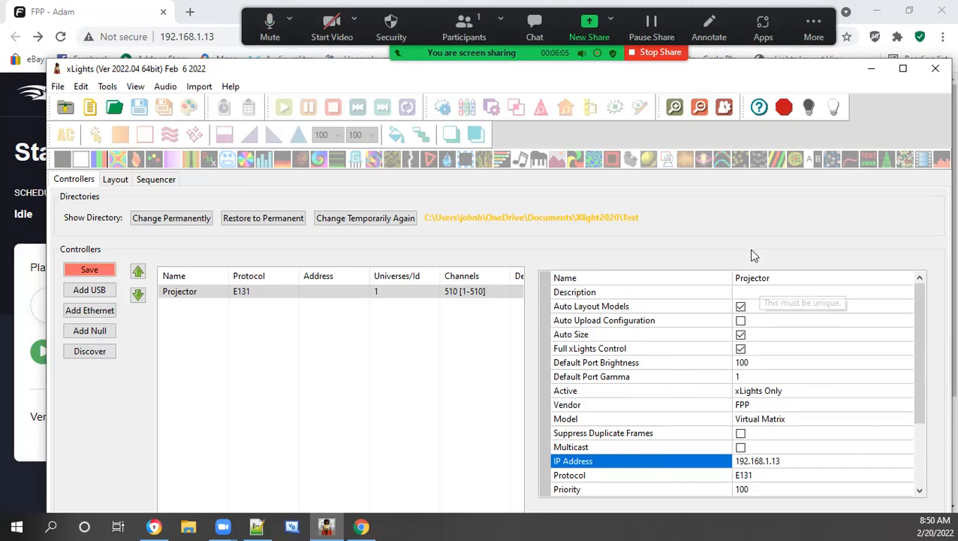
left_click(89, 269)
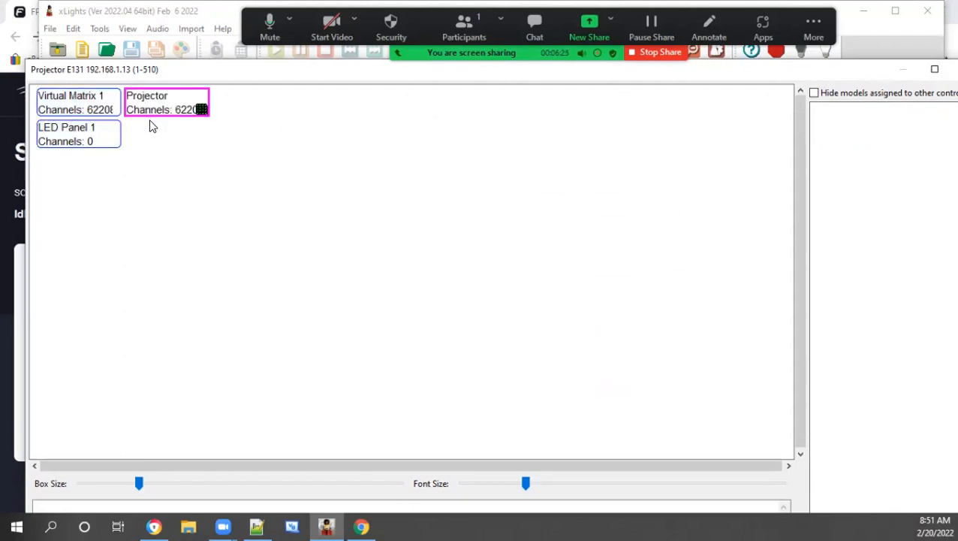
mouse_move(82, 135)
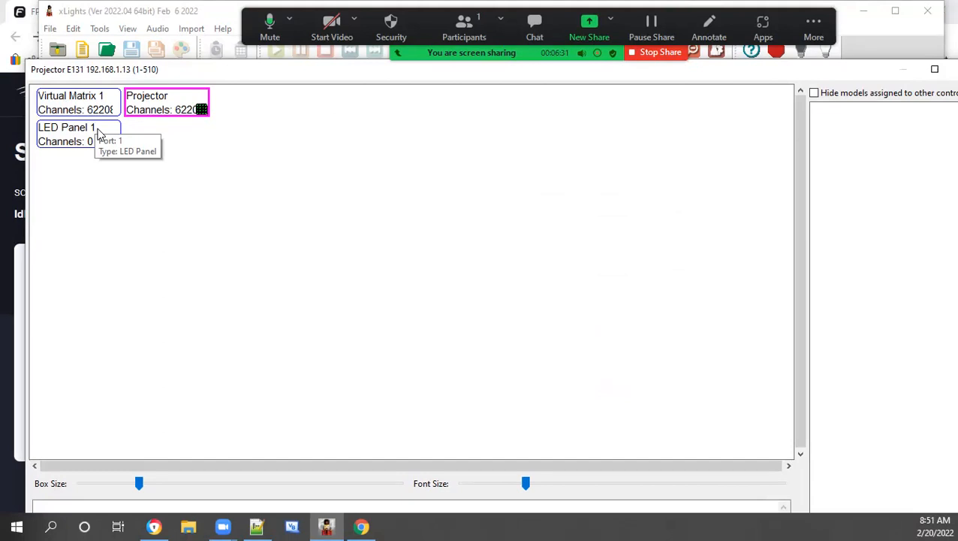
mouse_move(867, 82)
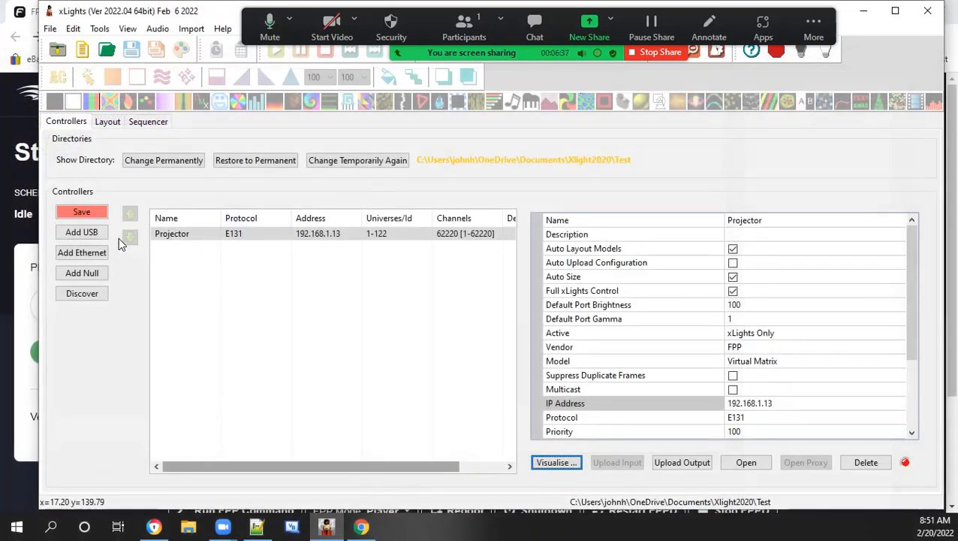
Step: Switch to the FPP web interface and go to Input/Output Setup > Channel Outputs
left_click(81, 212)
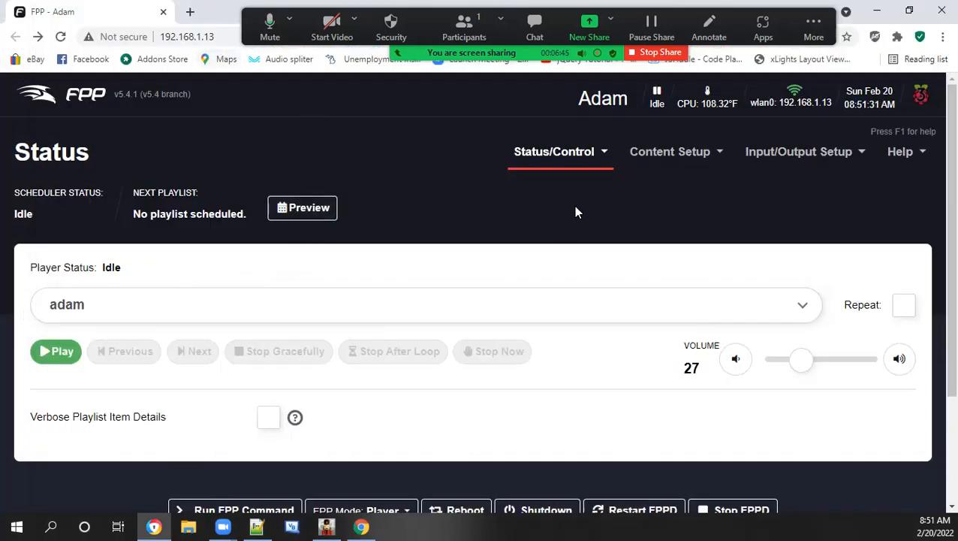
left_click(799, 151)
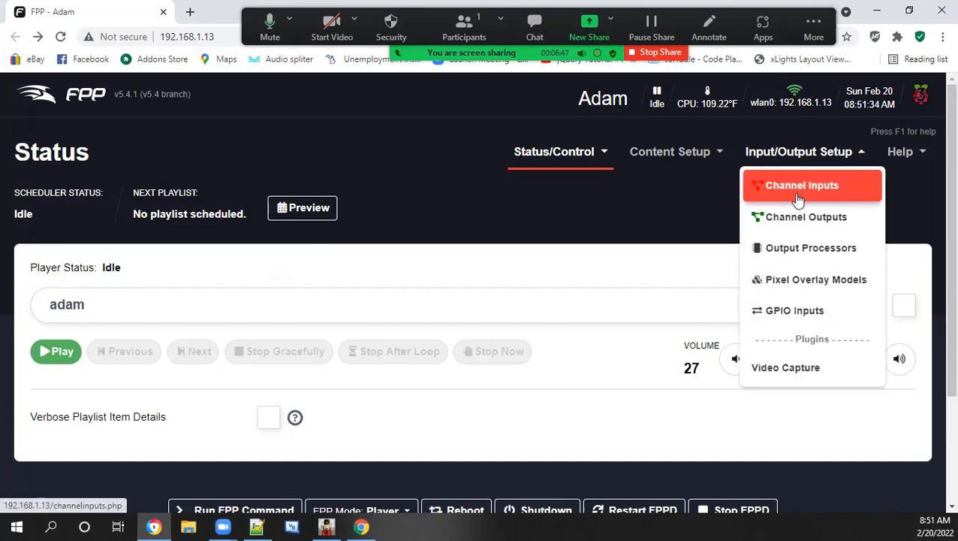
left_click(805, 216)
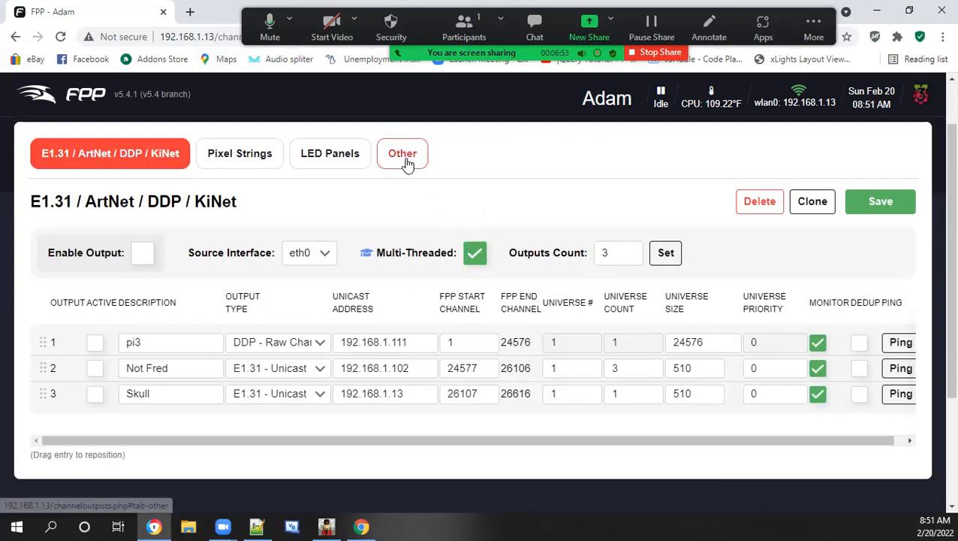
Step: Show the Other output types and scroll down to the VirtualMatrix output
left_click(402, 153)
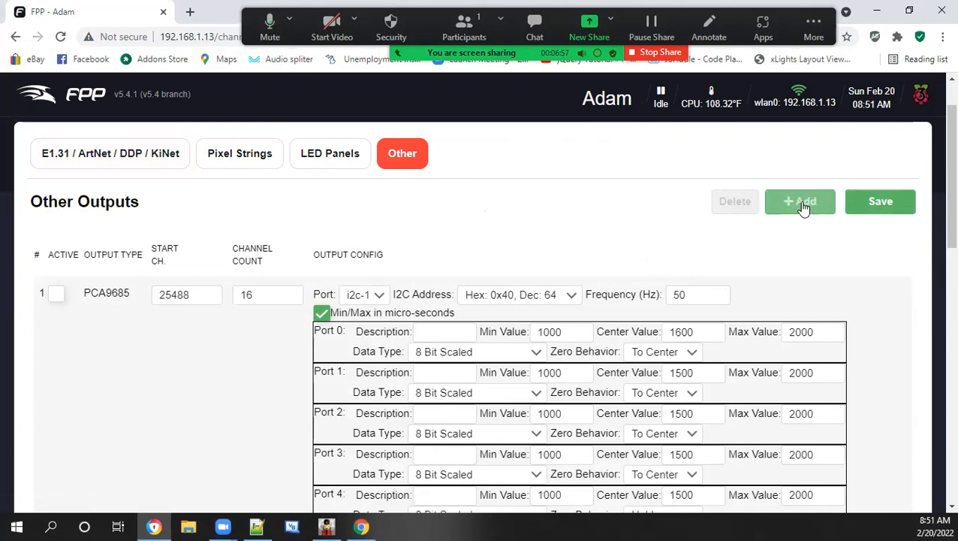
scroll("down", 3)
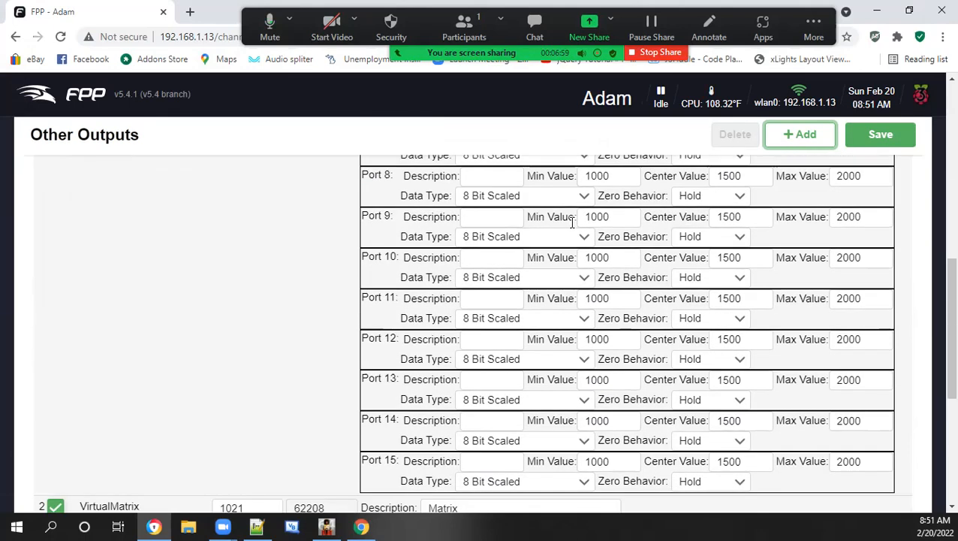
scroll("down", 3)
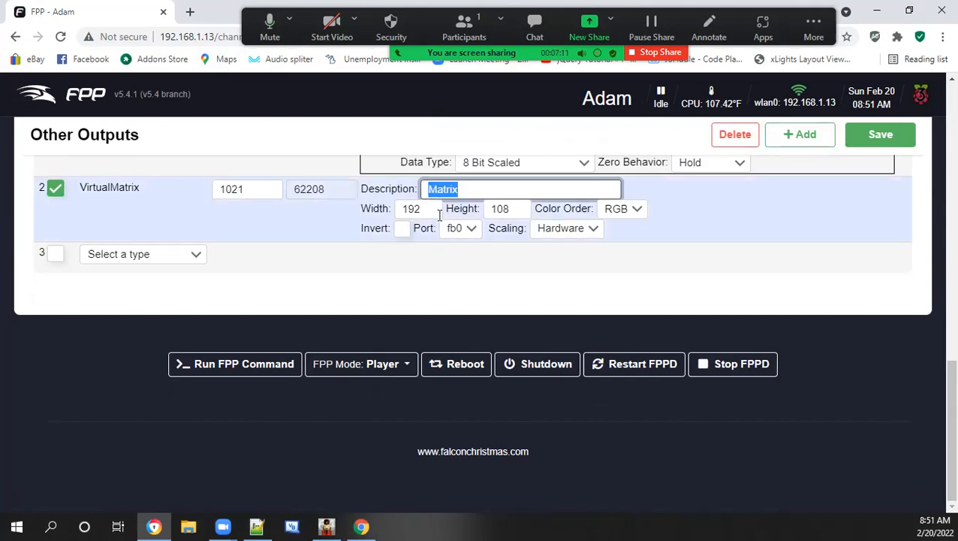
Step: Describe the 192 by 108 VirtualMatrix output as Projector, keeping RGB colour order
type("Projector")
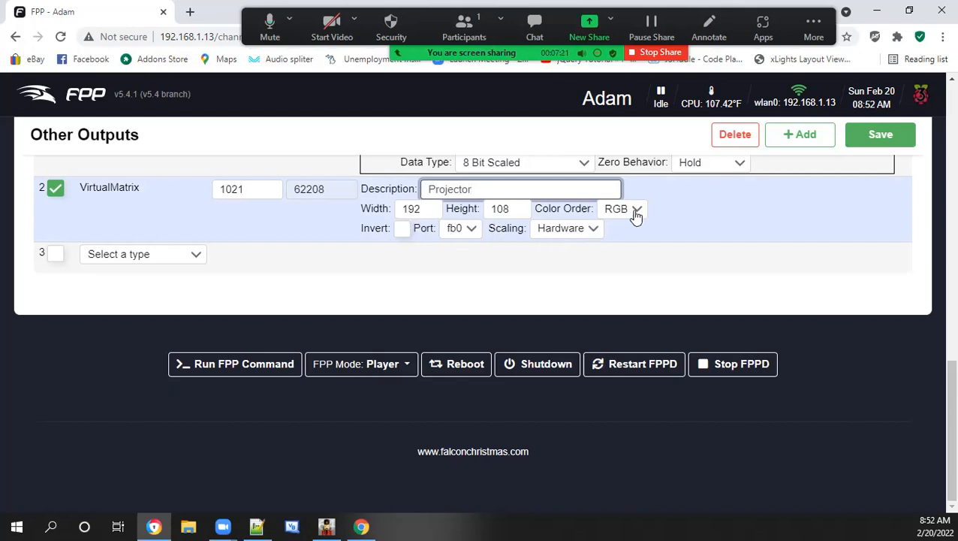
left_click(521, 188)
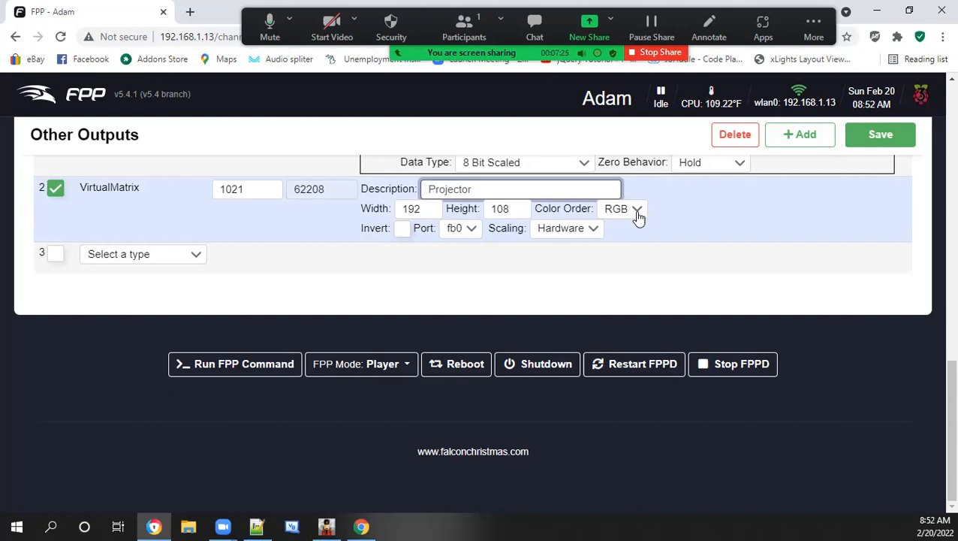
left_click(622, 209)
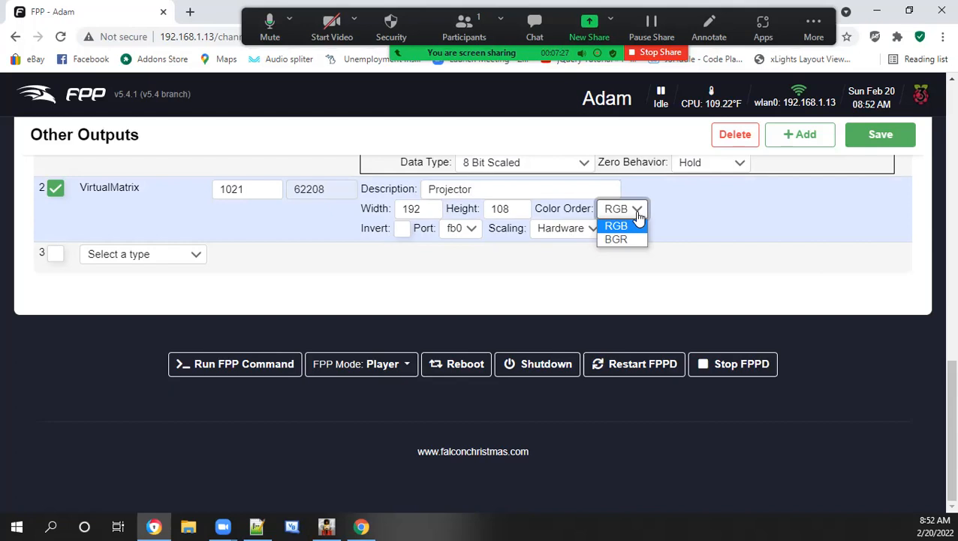
left_click(636, 209)
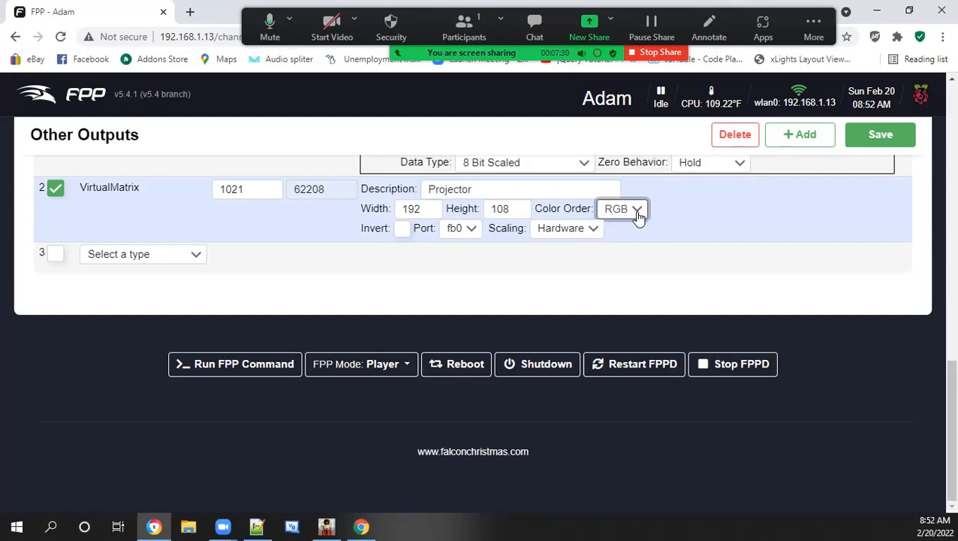
mouse_move(195, 254)
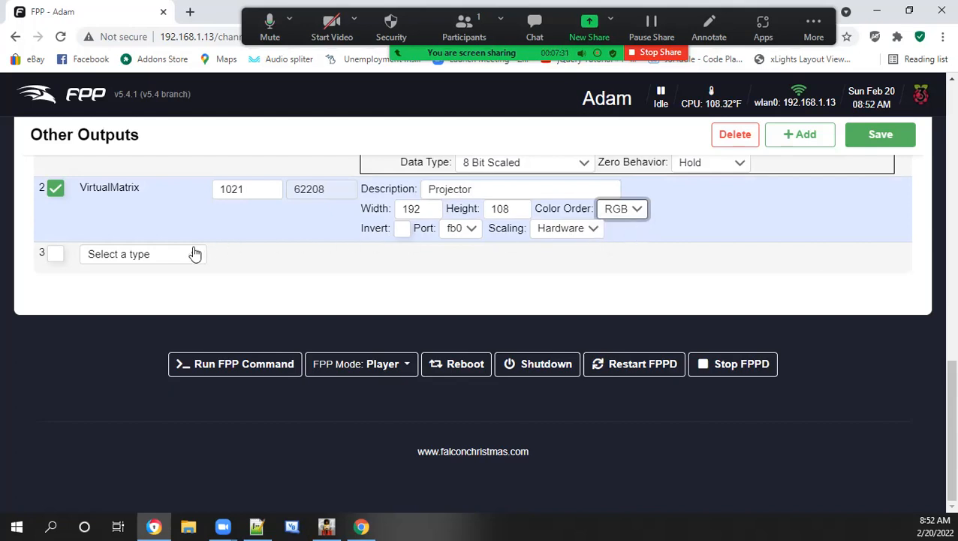
scroll("up", 3)
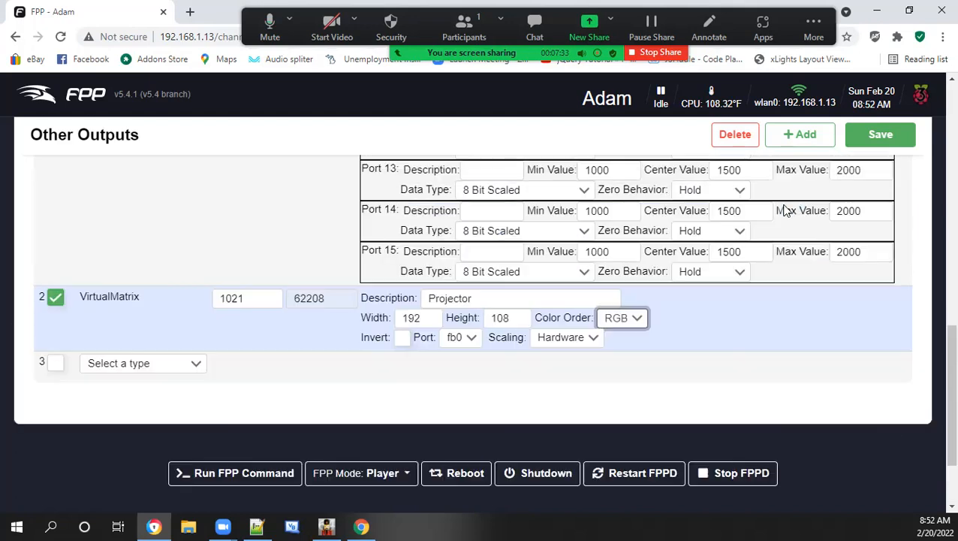
Step: Save the outputs, dismiss the row 3 error, fix the blank row, save again and restart FPPD
left_click(880, 133)
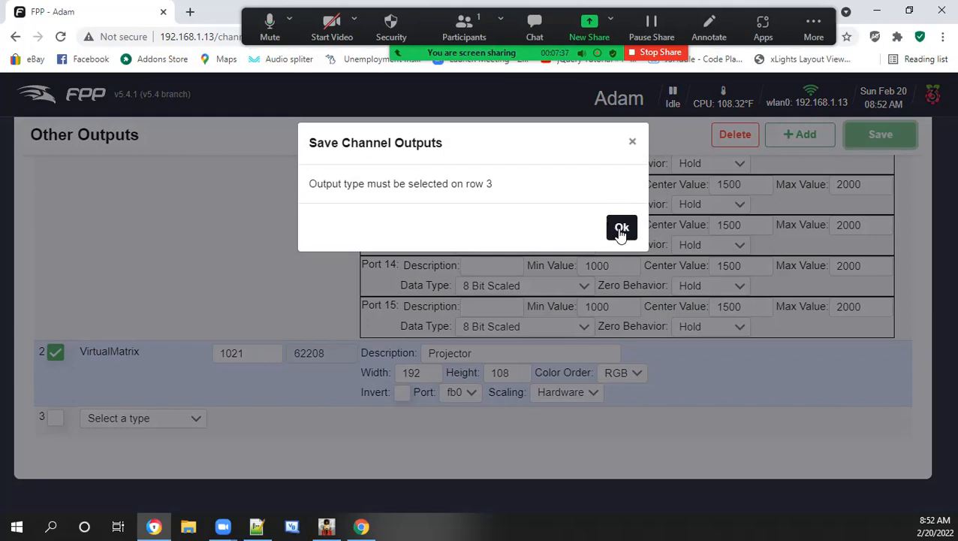
left_click(622, 227)
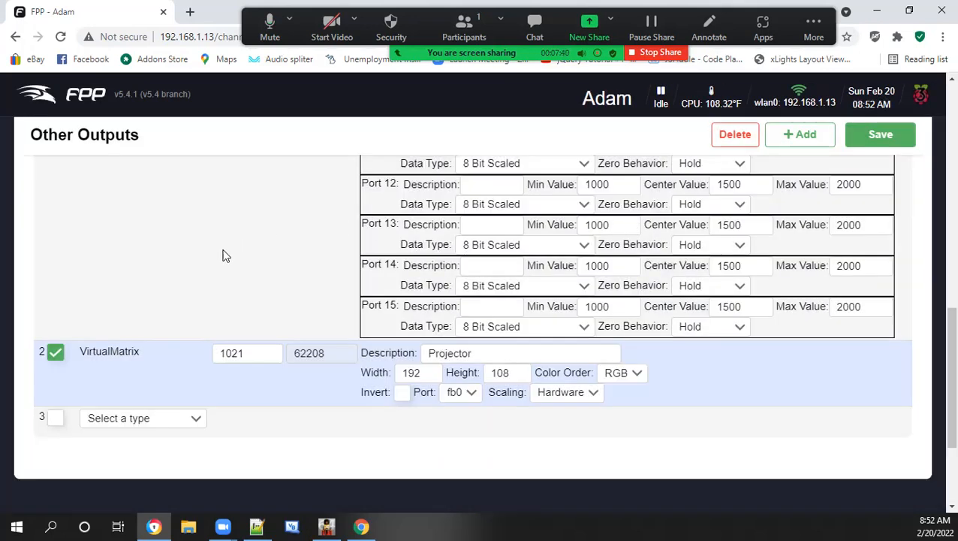
scroll("down", 3)
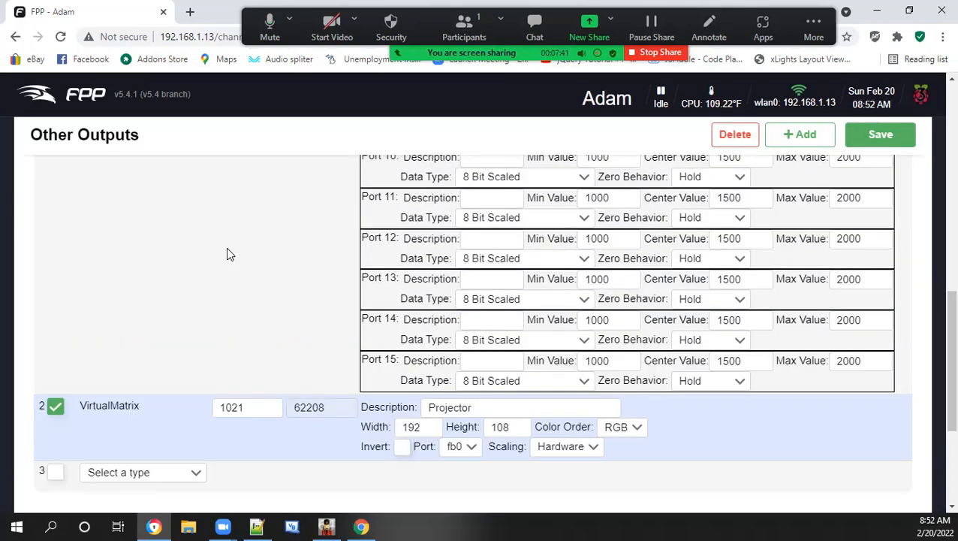
left_click(143, 253)
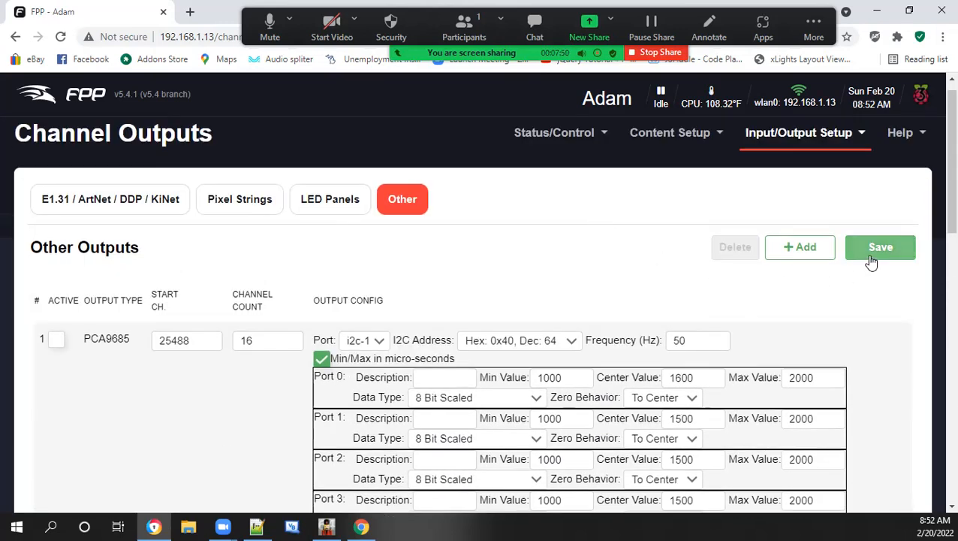
left_click(880, 246)
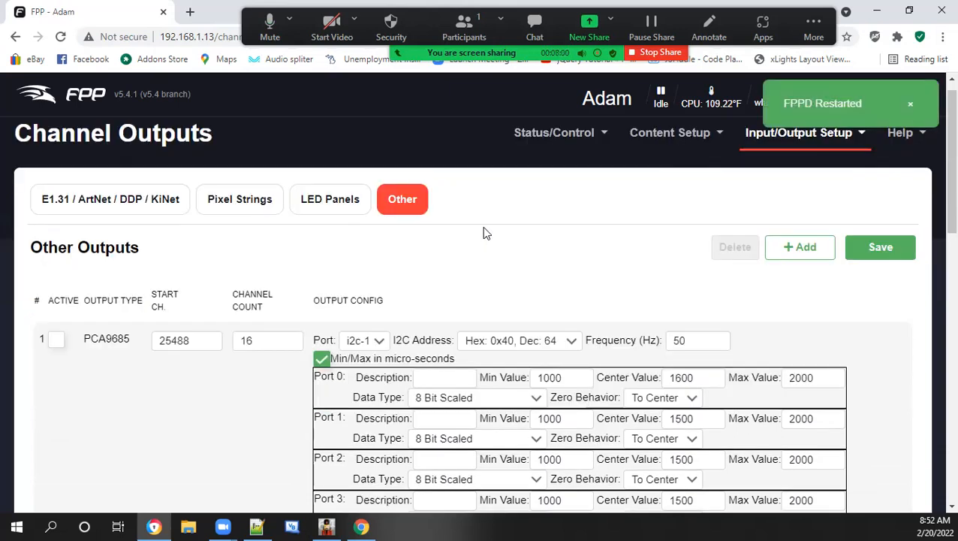
mouse_move(514, 219)
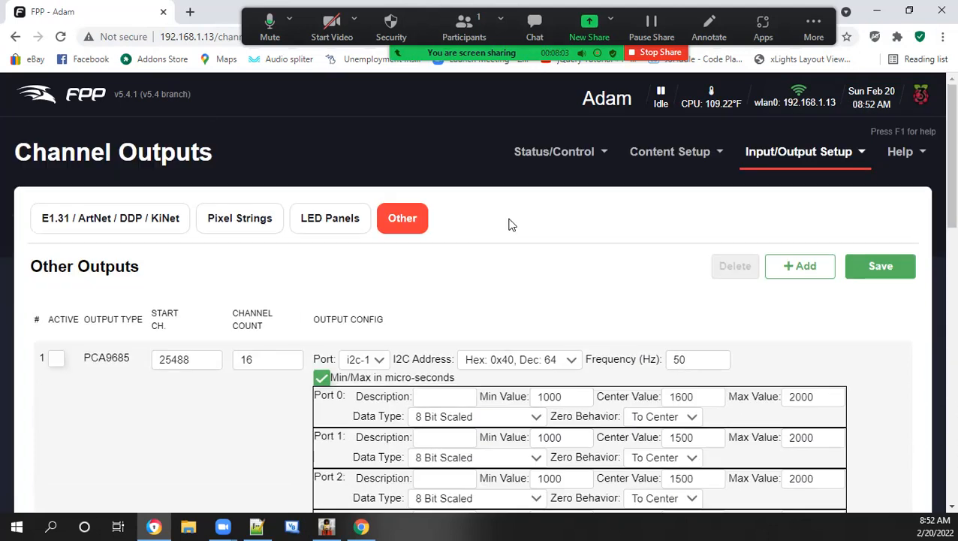
Step: On Display Testing, pick the Matrix model (channels 1532–63739) and enable test mode
left_click(553, 151)
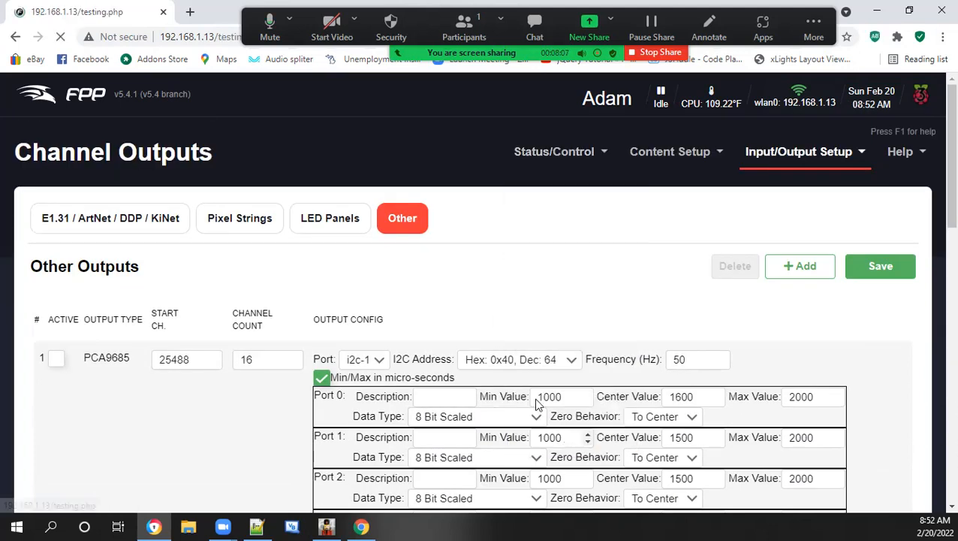
left_click(553, 151)
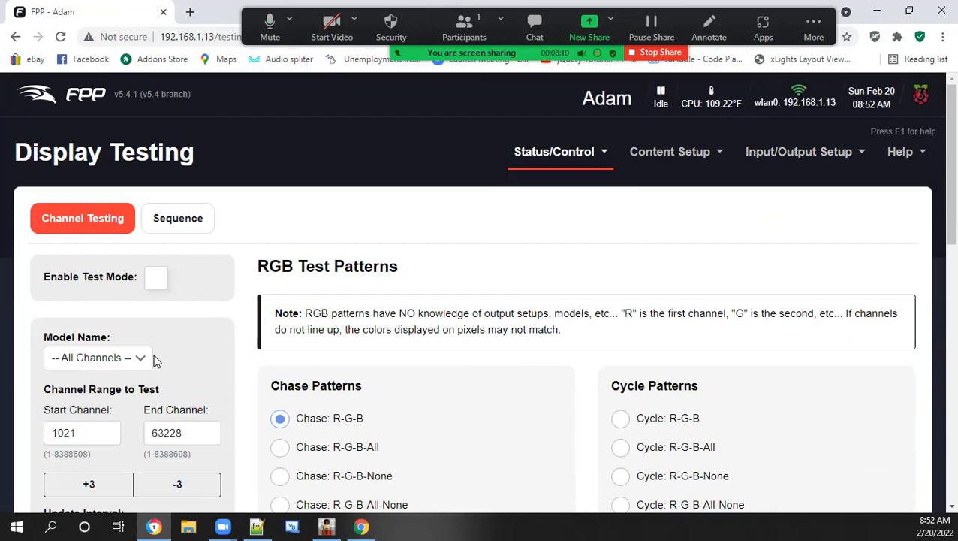
left_click(98, 356)
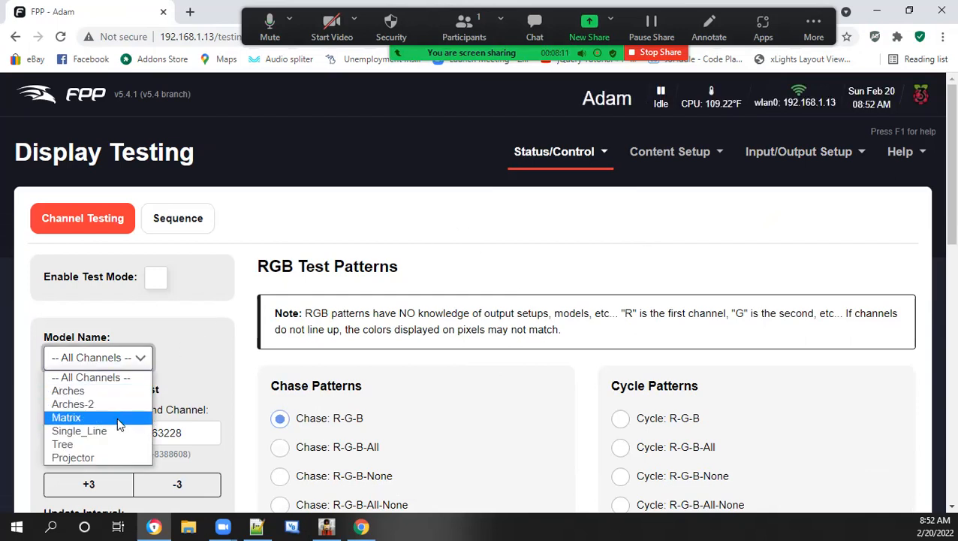
left_click(66, 417)
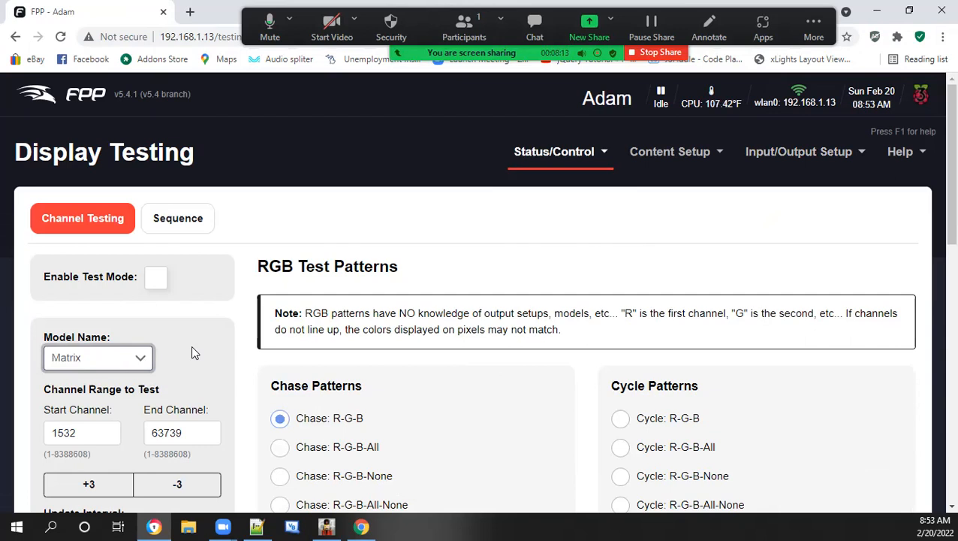
left_click(155, 277)
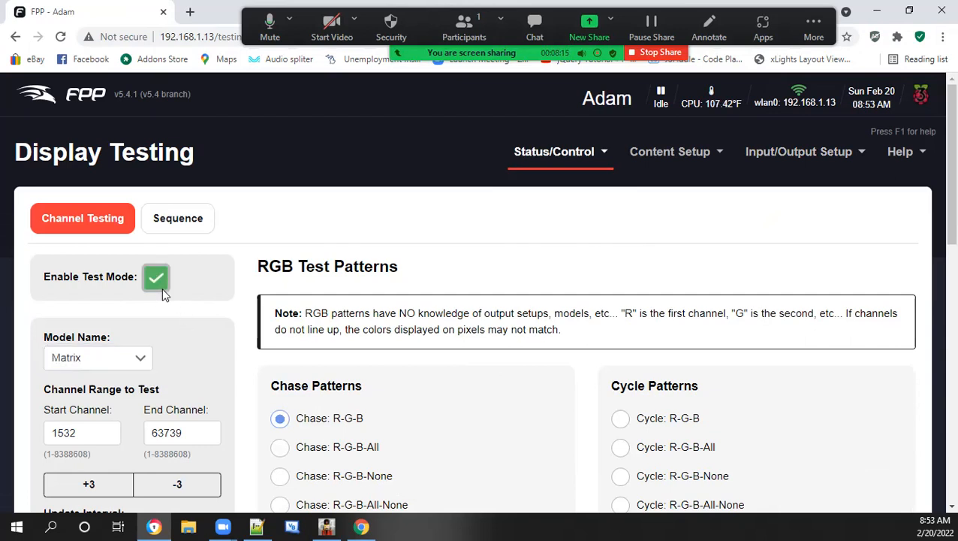
mouse_move(187, 293)
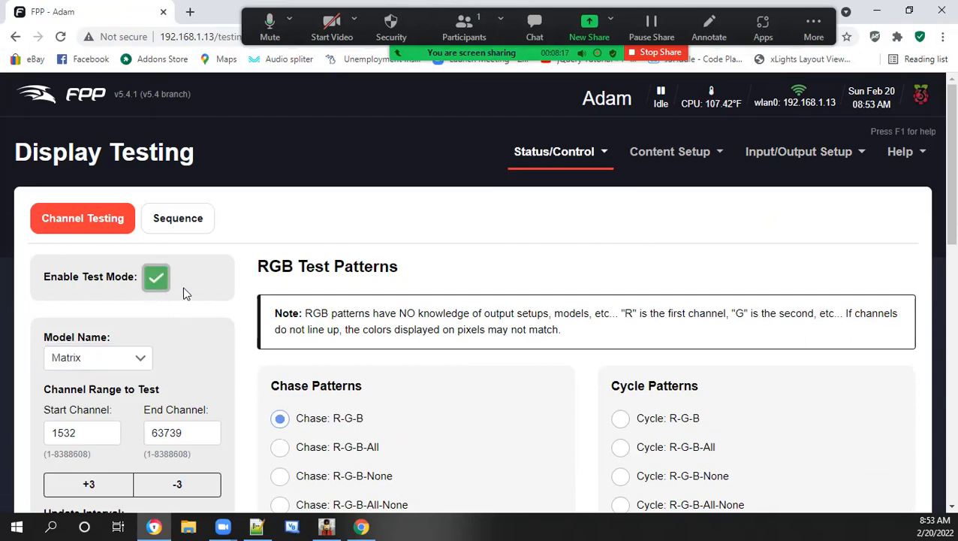